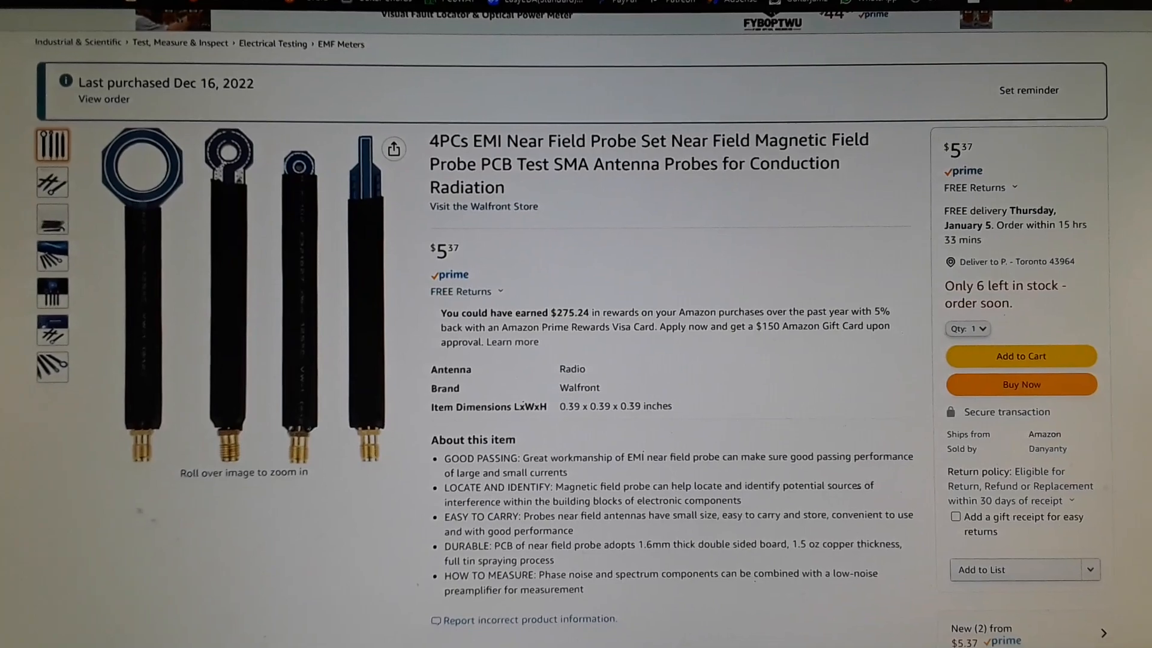
pyautogui.scroll(-3)
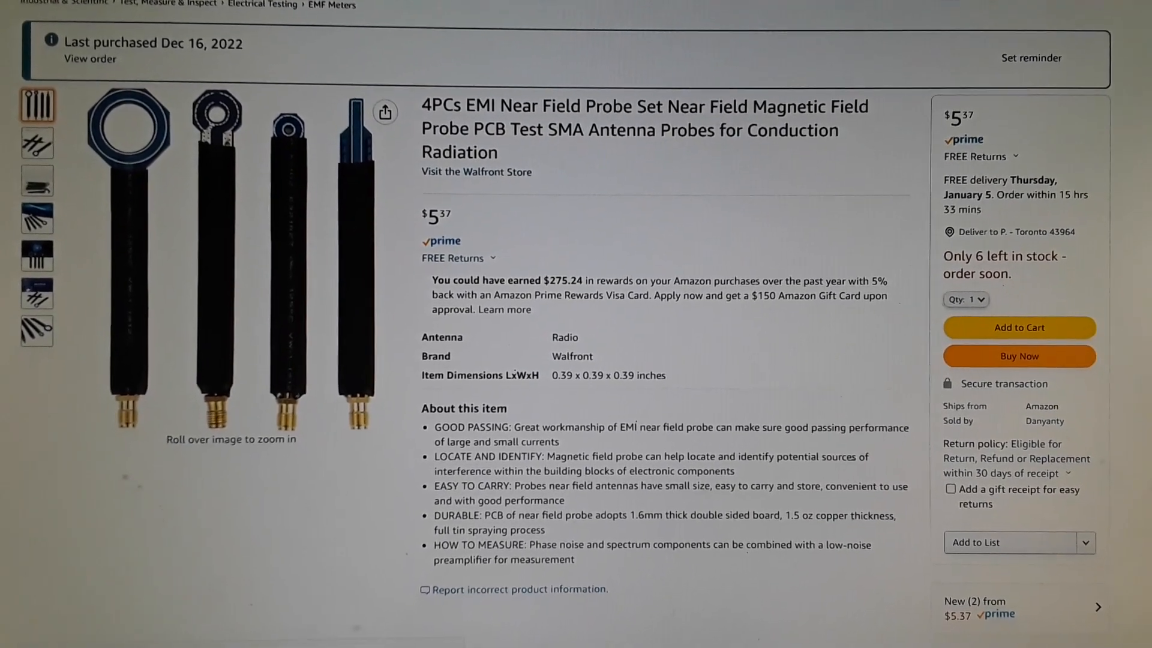